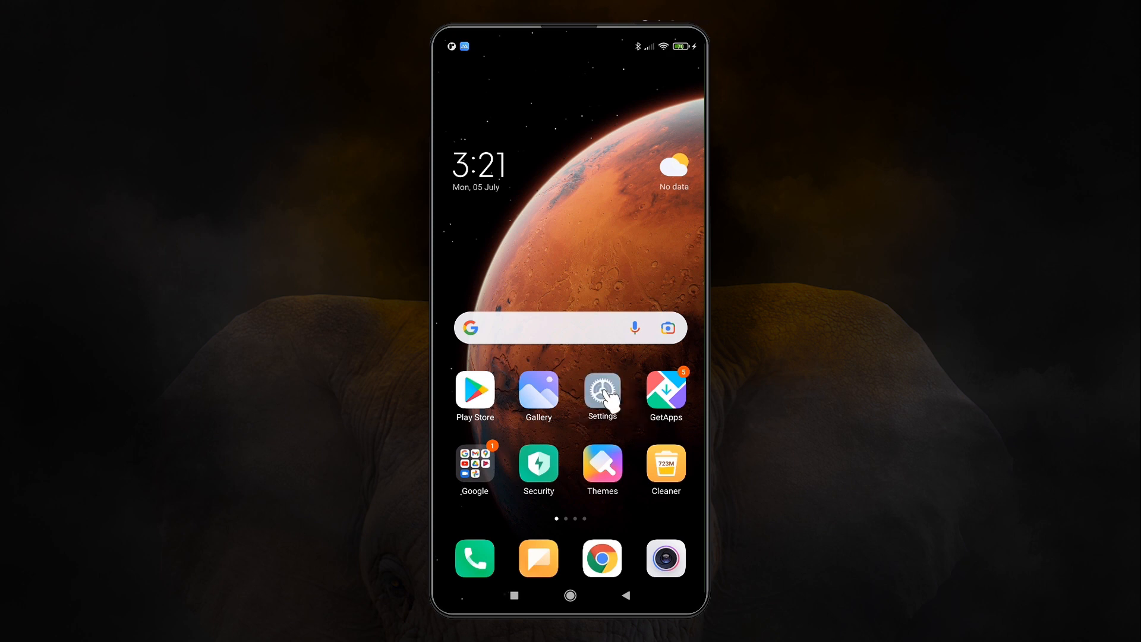
Go to Settings > About phone and tap MIUI version to trigger the developer-mode toast.
click(602, 389)
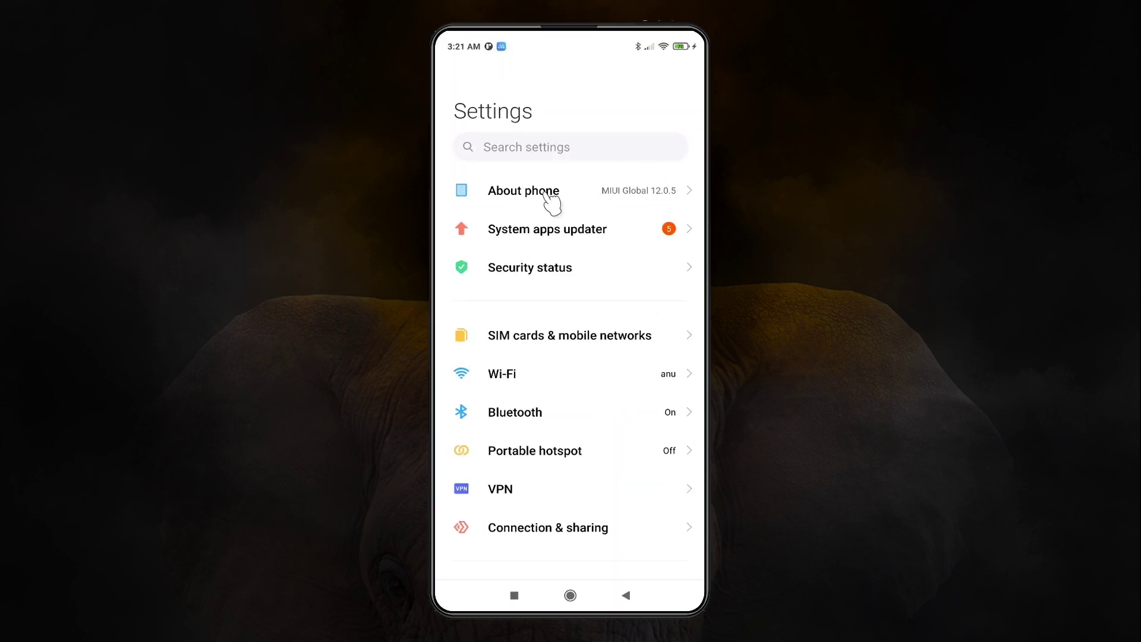
click(523, 190)
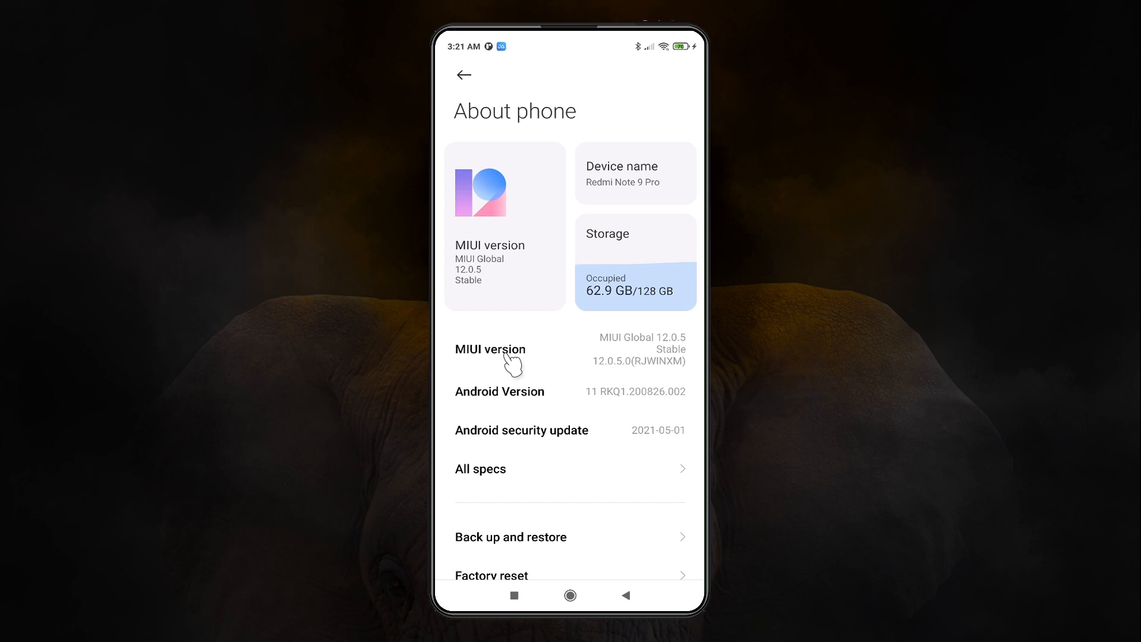
click(489, 349)
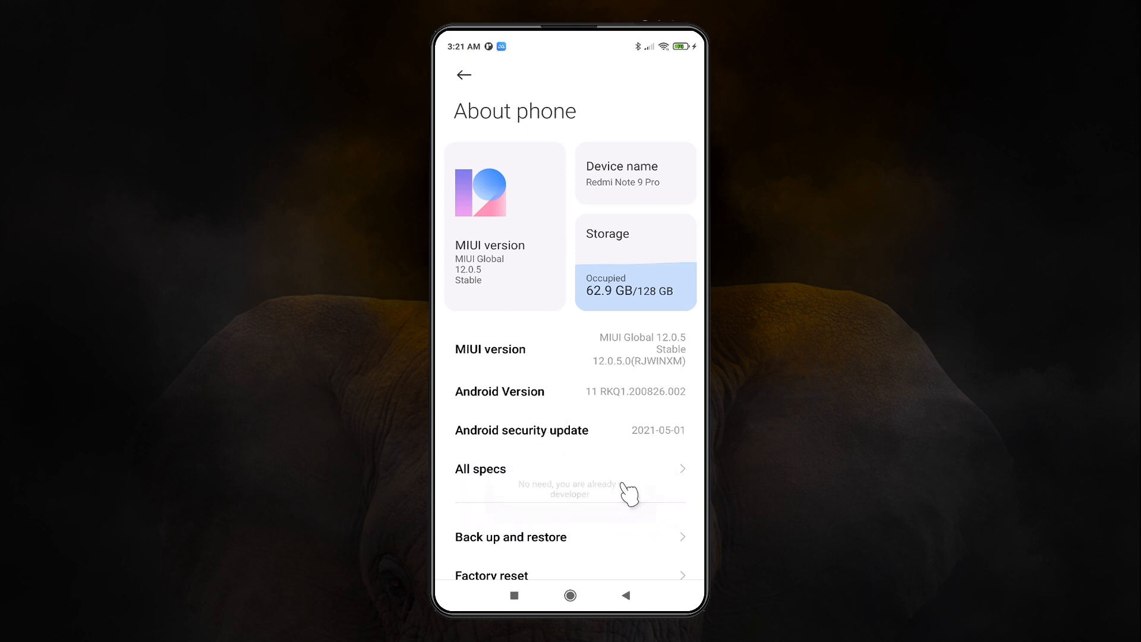
mouse_move(517, 375)
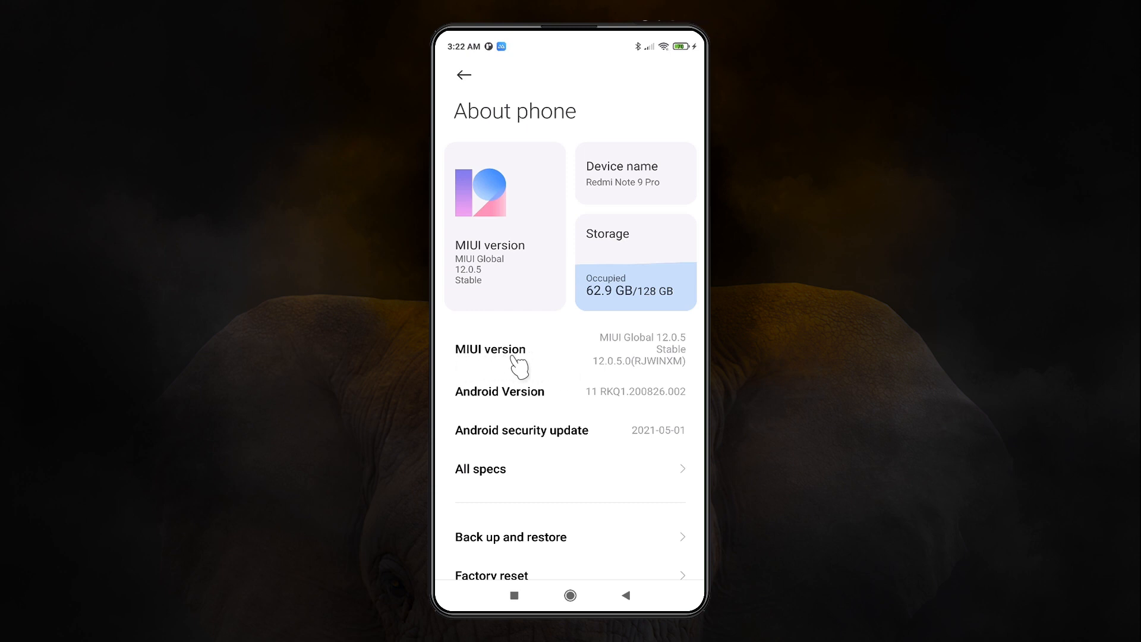
mouse_move(533, 370)
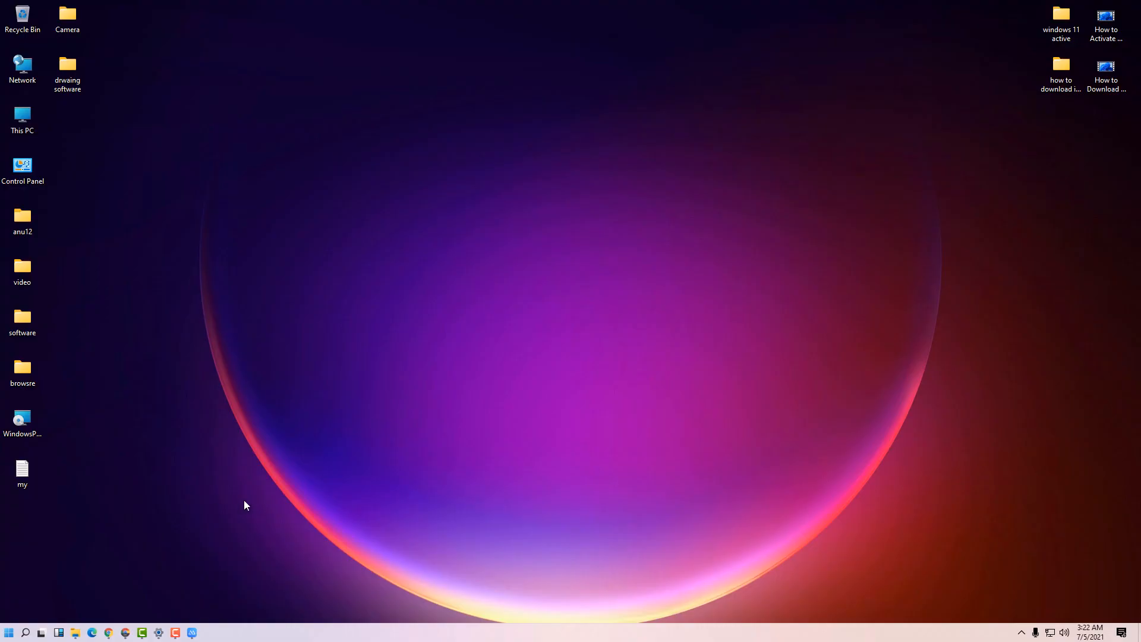
mouse_move(135, 629)
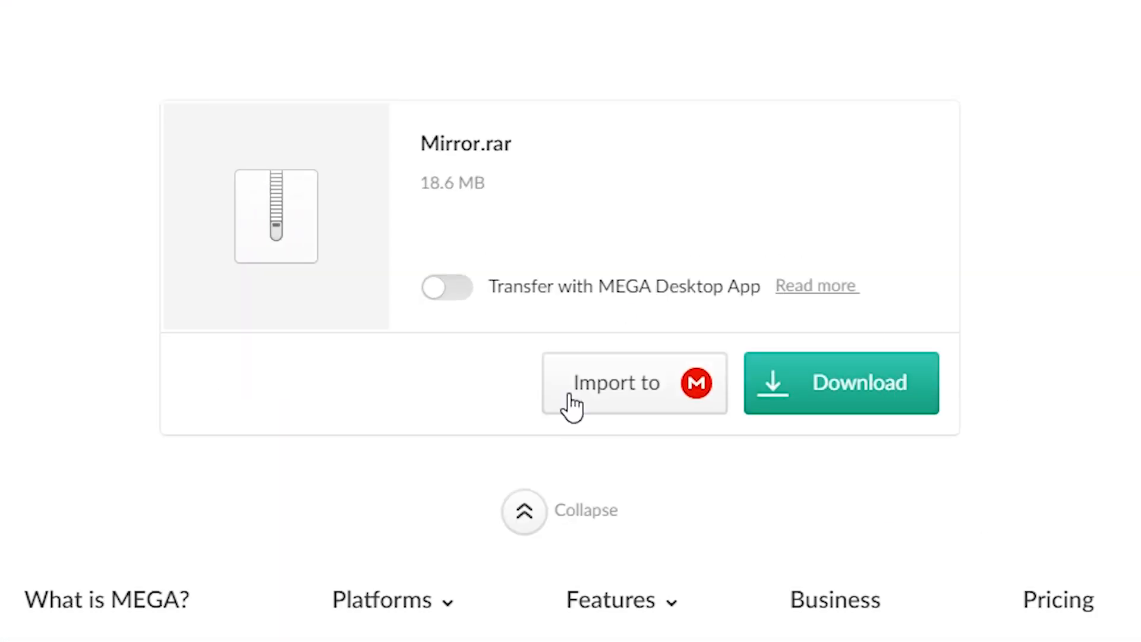
mouse_move(852, 402)
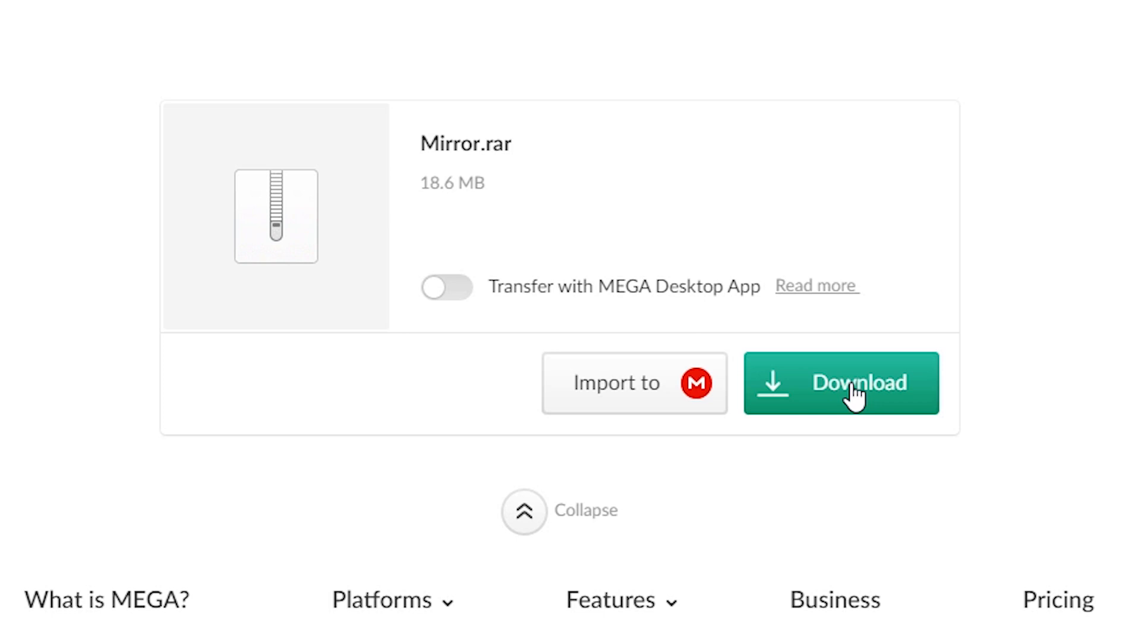
Download Mirror.rar from MEGA and reveal it in its folder from Chrome's downloads list.
click(841, 383)
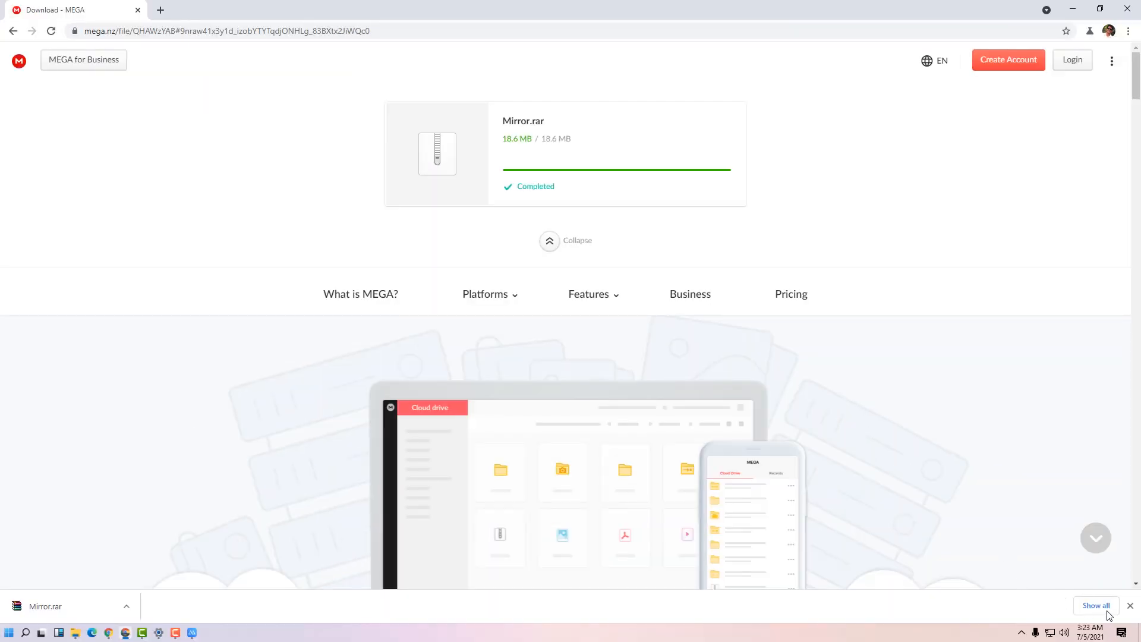
click(1096, 605)
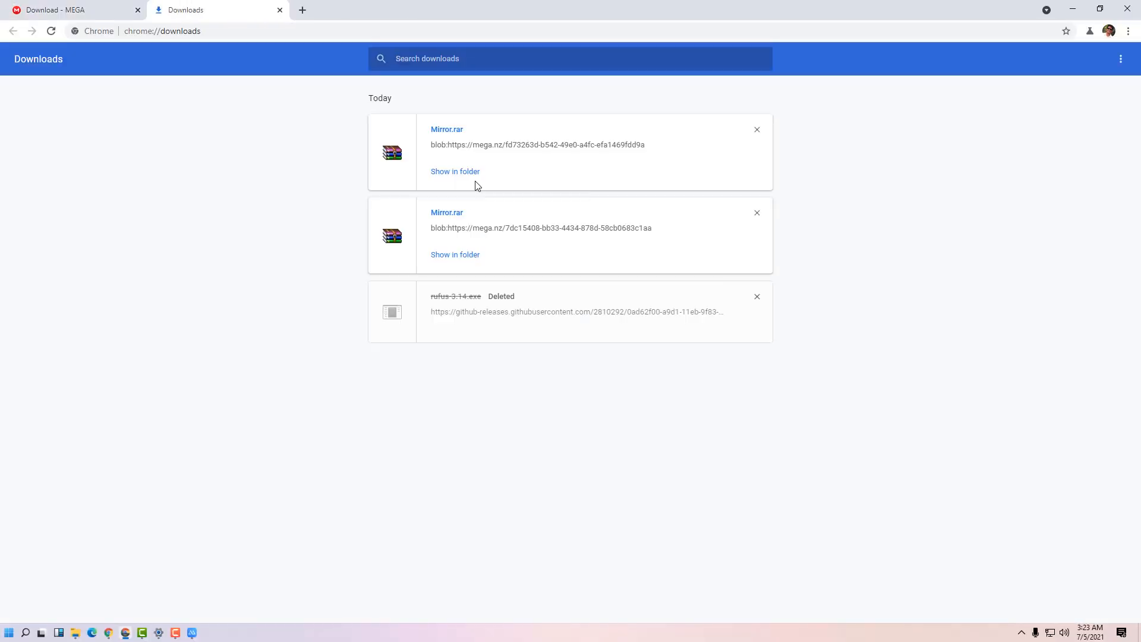
click(454, 171)
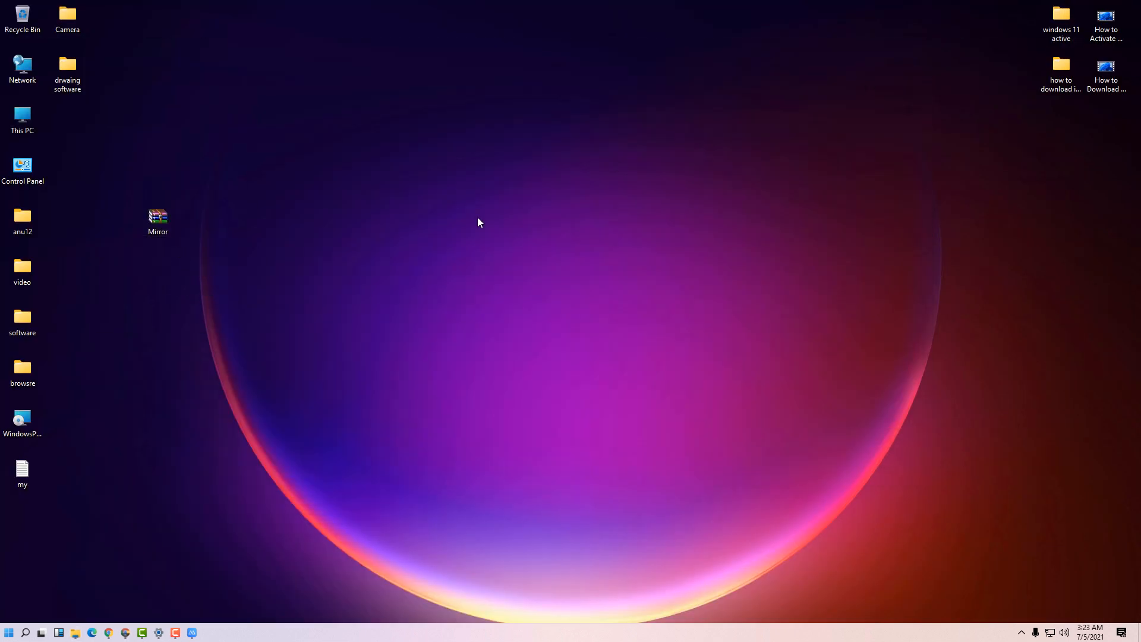
Extract Mirror.rar with WinRAR into a Mirror folder on the desktop.
right_click(158, 216)
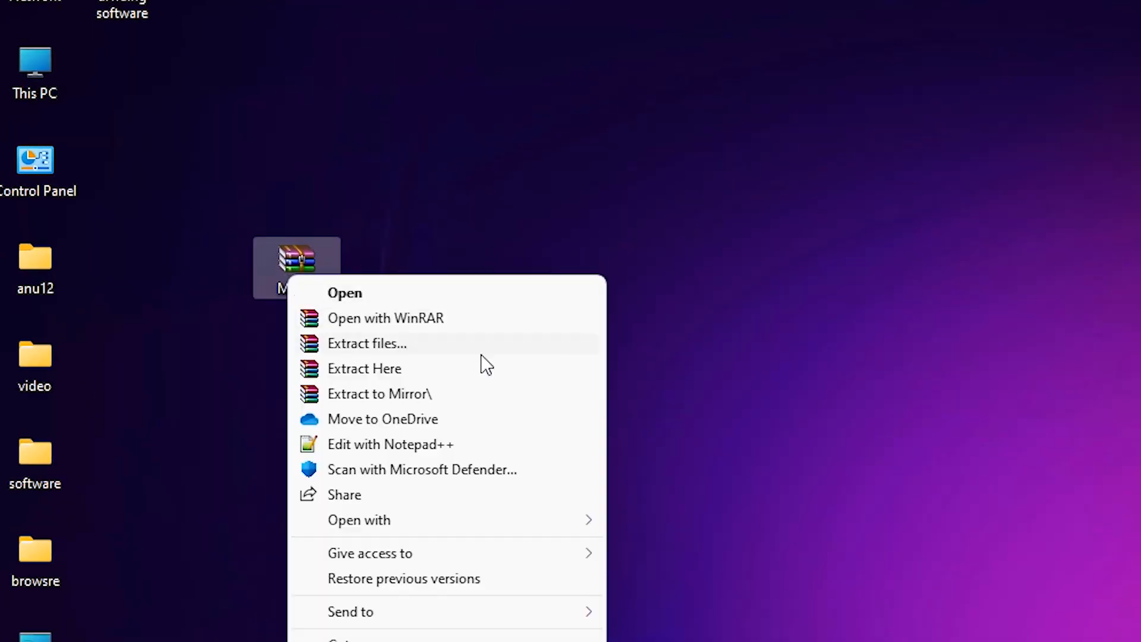
click(366, 343)
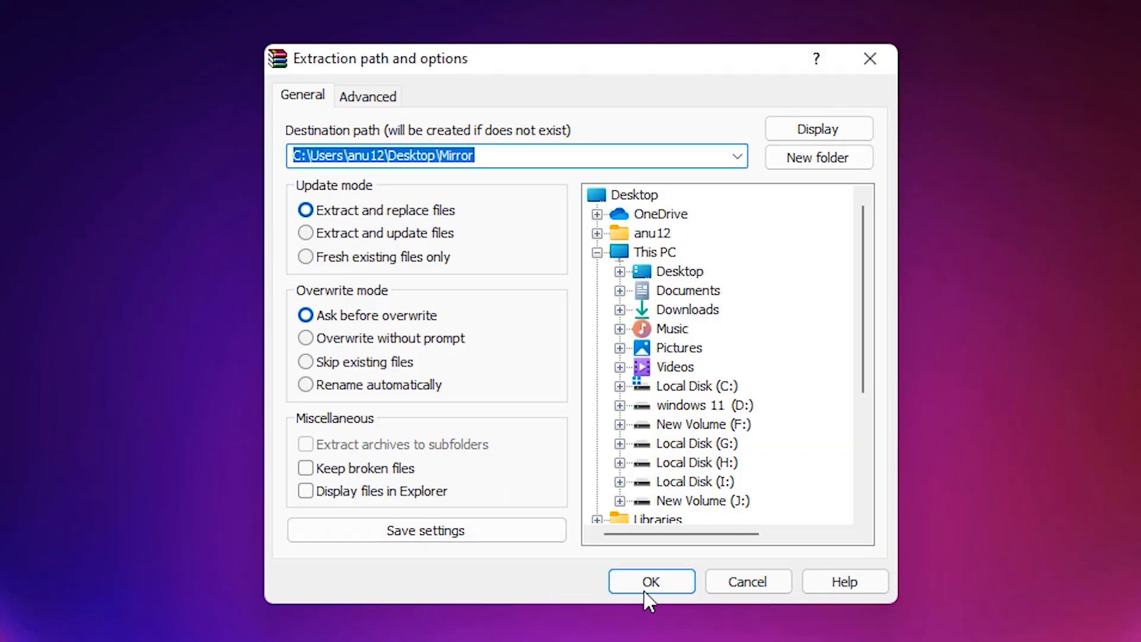
click(650, 581)
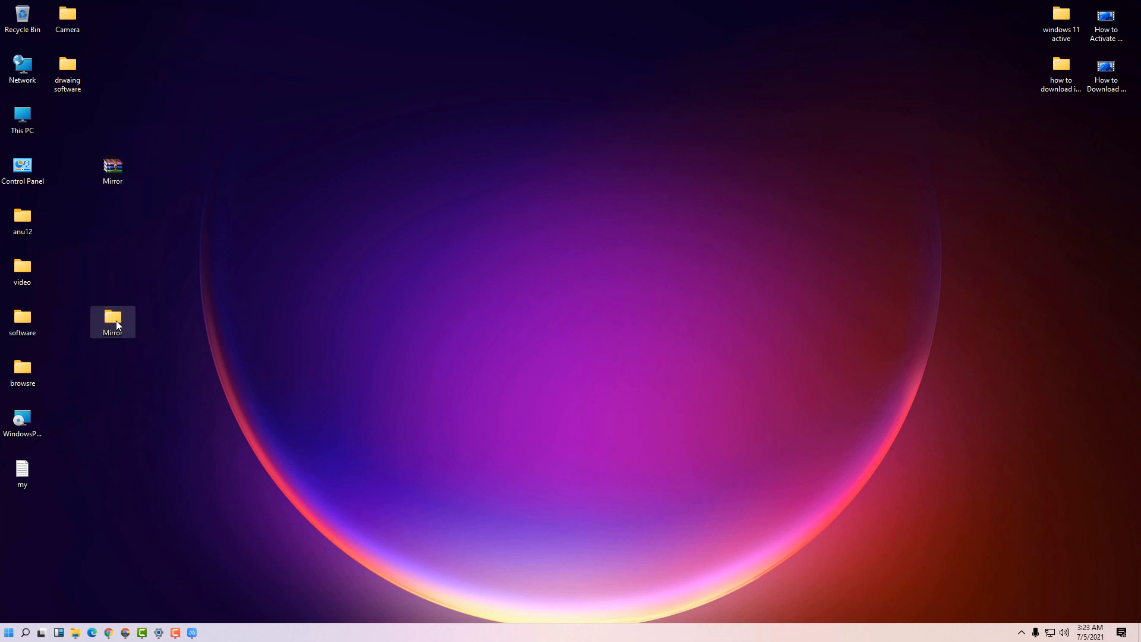
Copy the inner Mirror folder from the extracted folder and close the Explorer window.
double_click(112, 316)
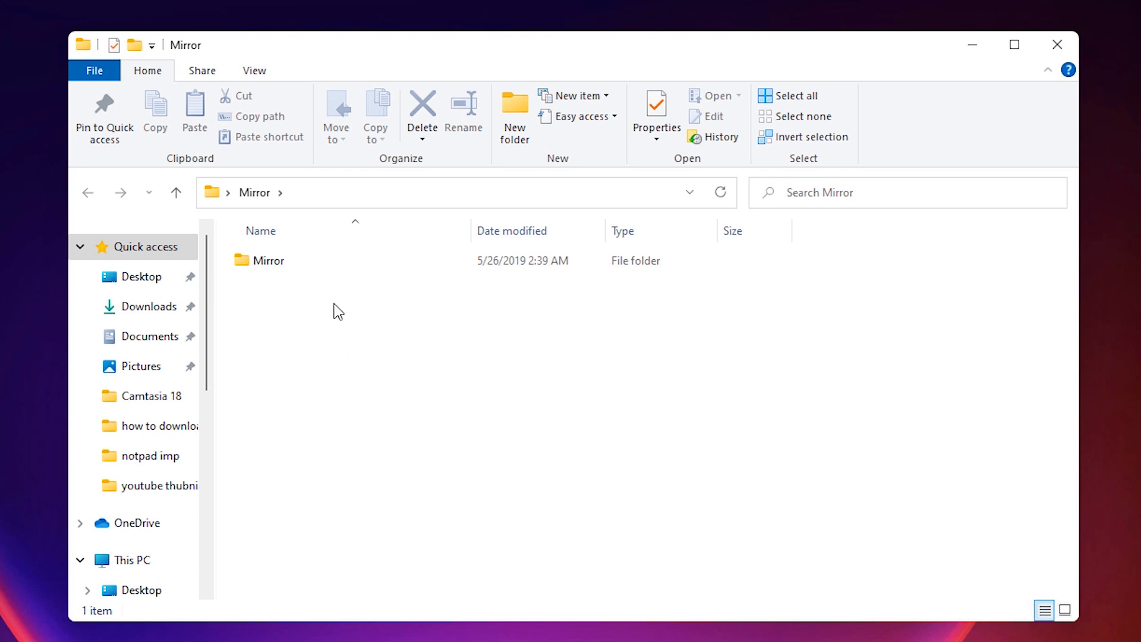
double_click(267, 261)
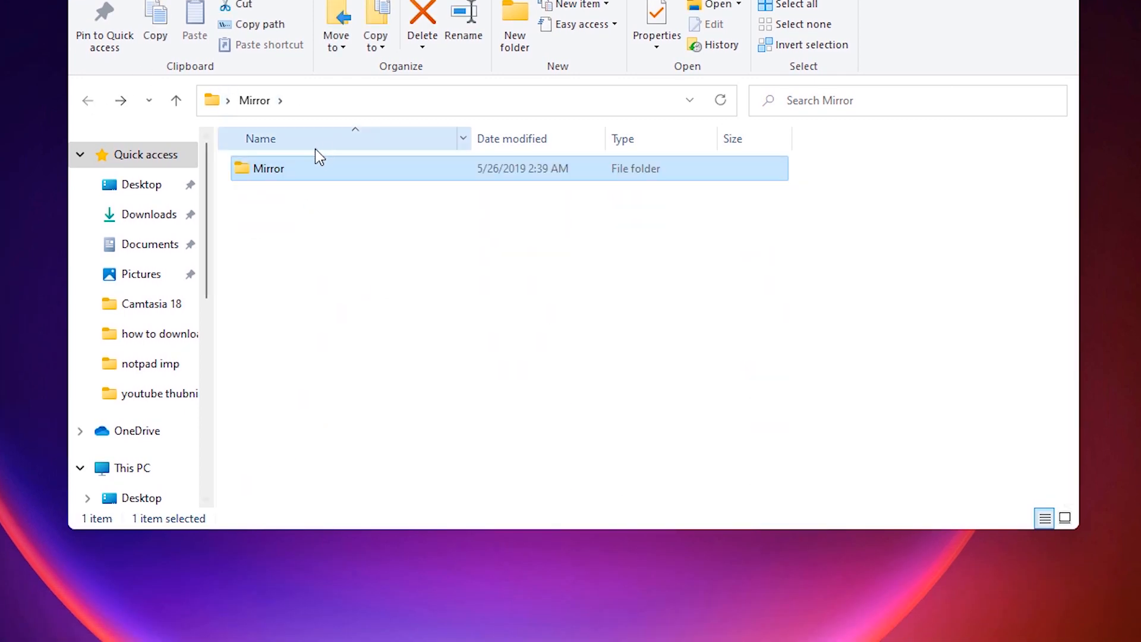
right_click(268, 169)
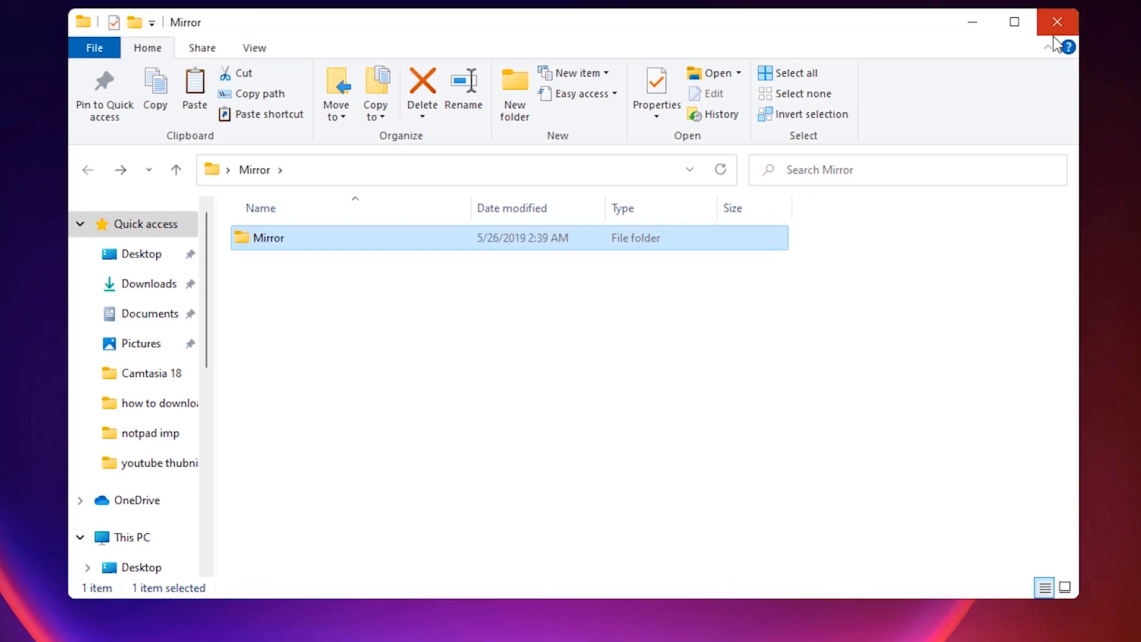
click(1055, 21)
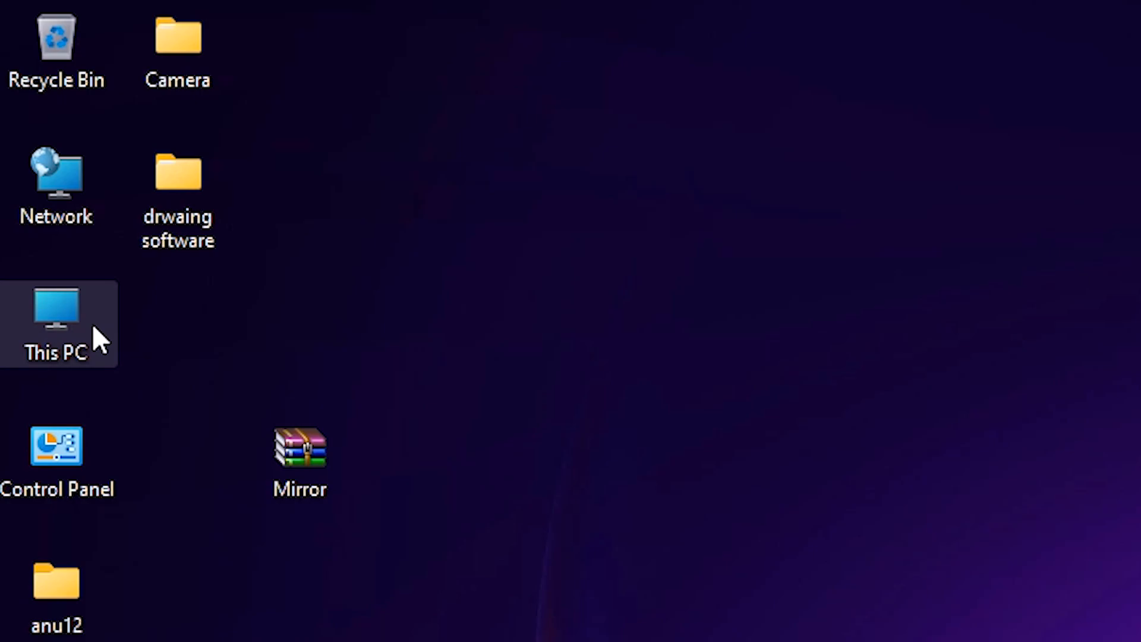
Paste the copied Mirror folder into Local Disk (C:) via This PC.
double_click(57, 309)
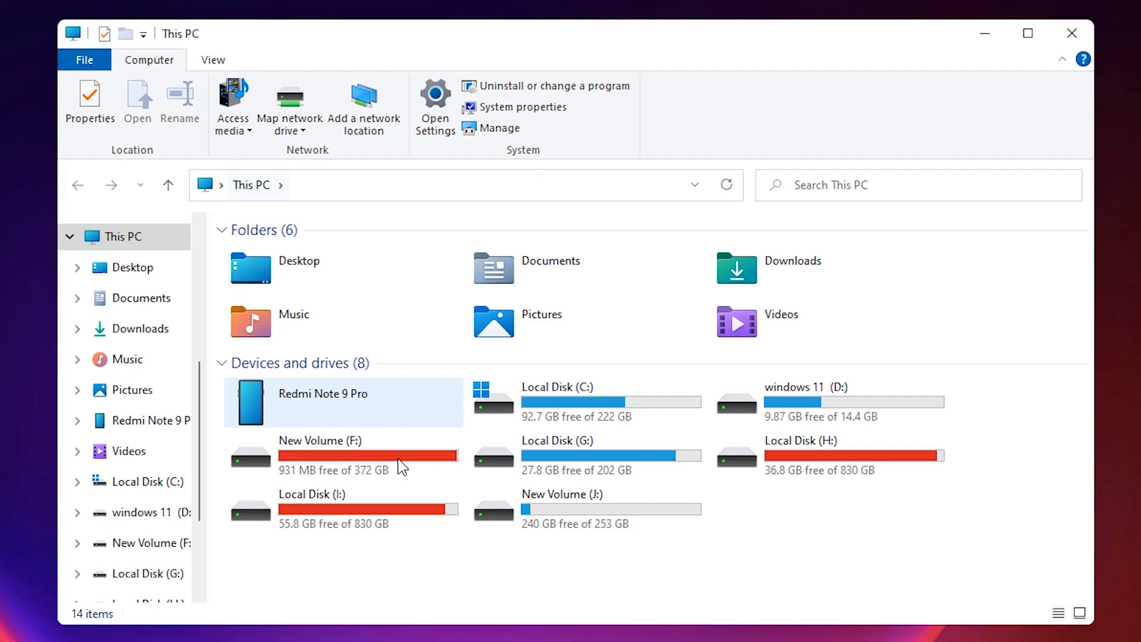
double_click(557, 387)
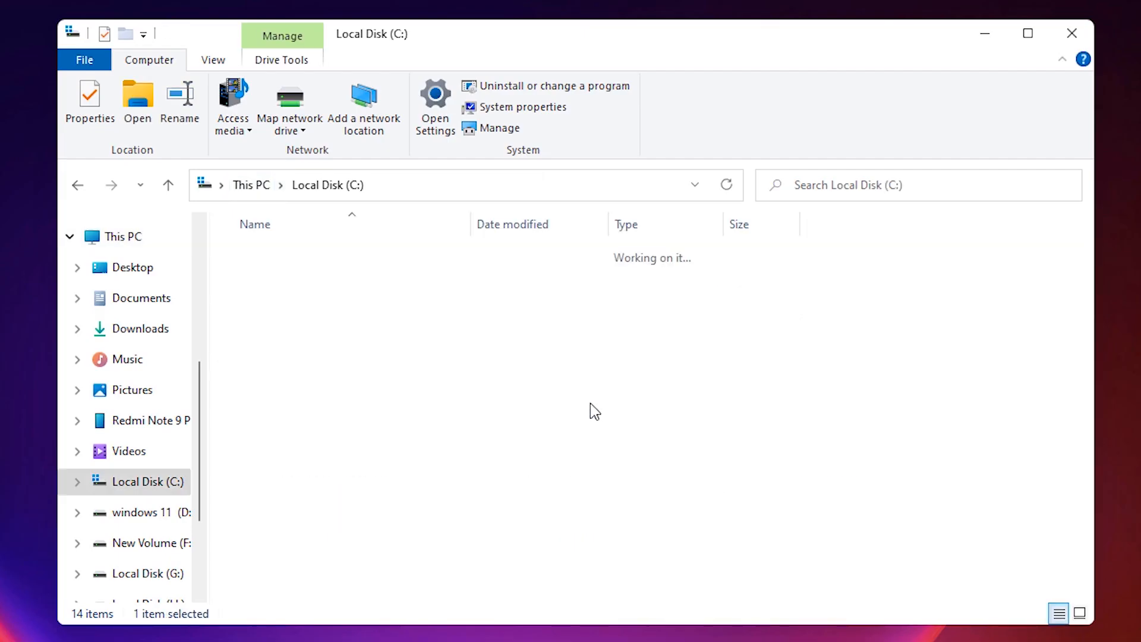
right_click(595, 411)
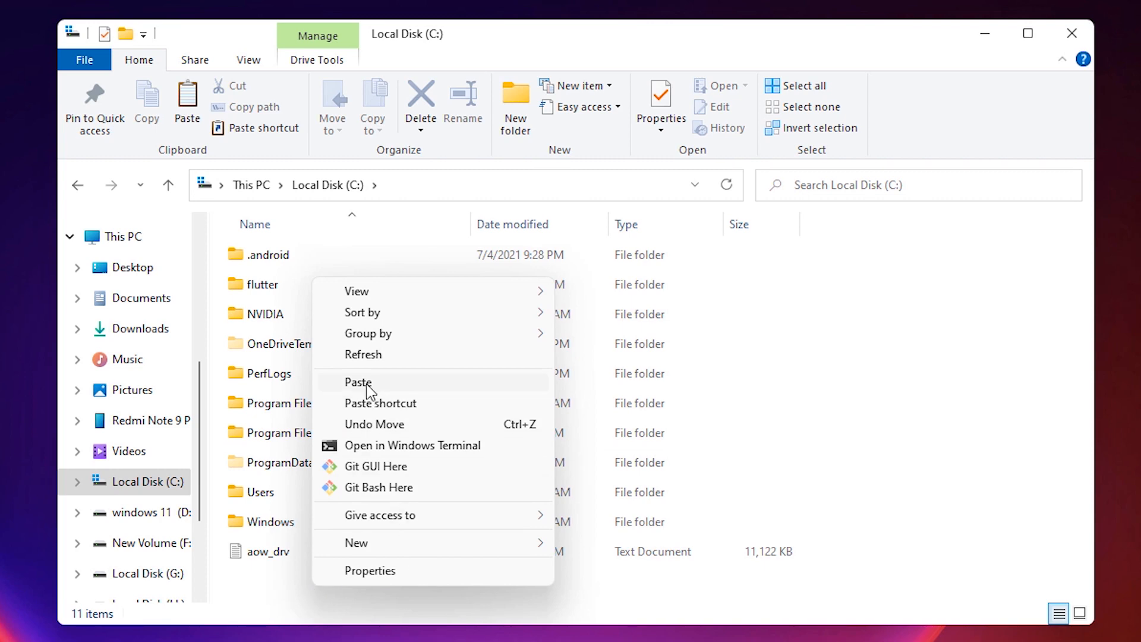
click(357, 382)
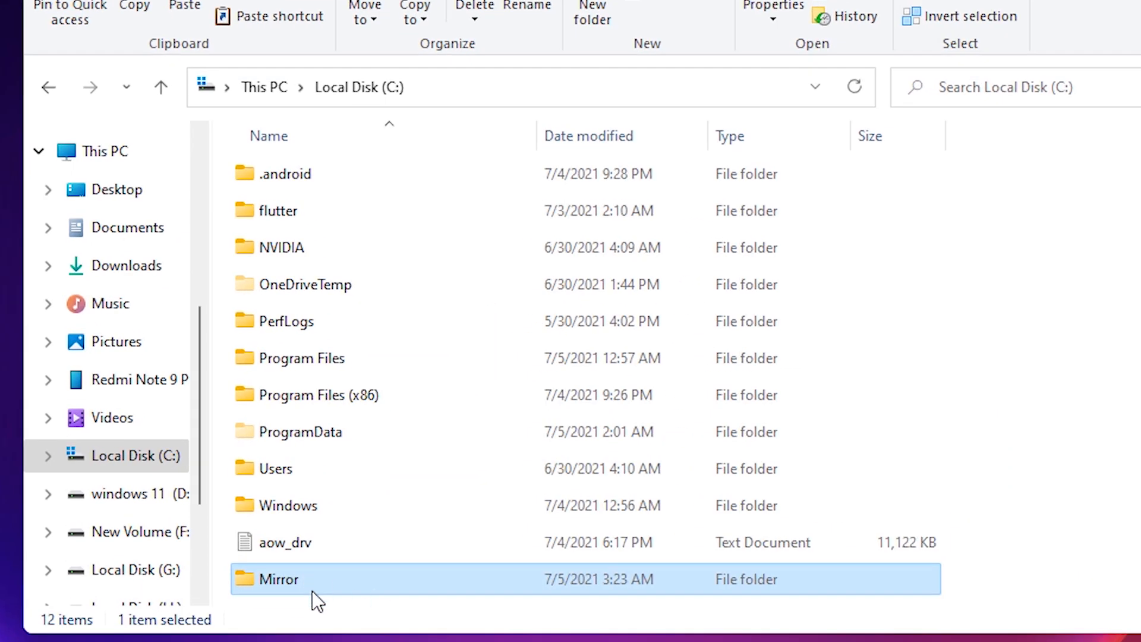
Send a desktop shortcut for the Mirror batch file inside C:\Mirror.
double_click(279, 579)
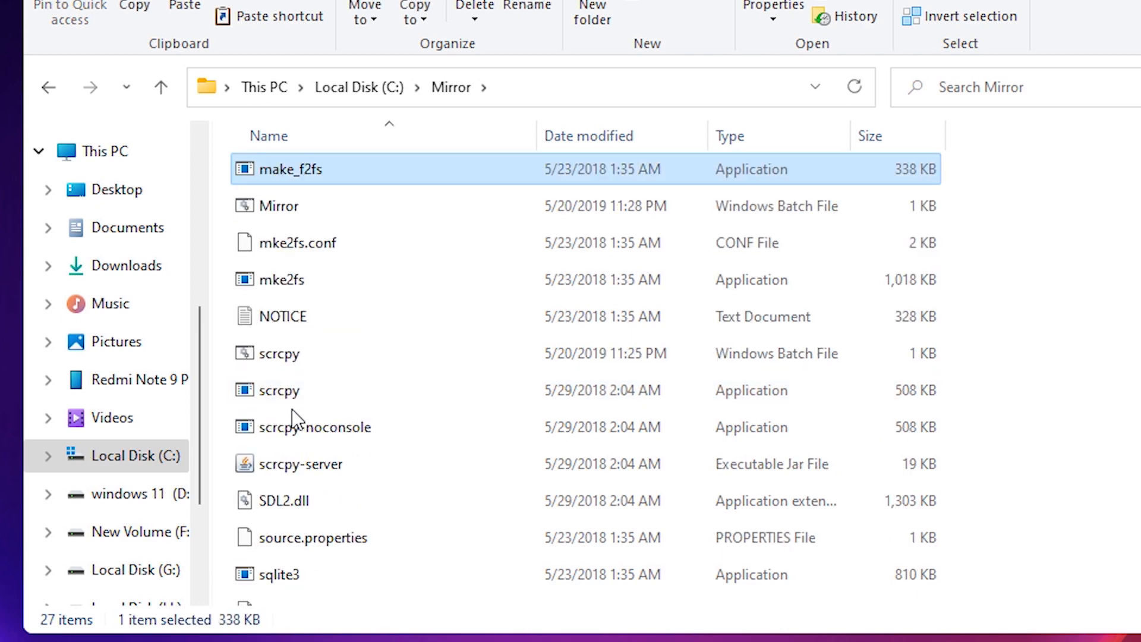
click(292, 207)
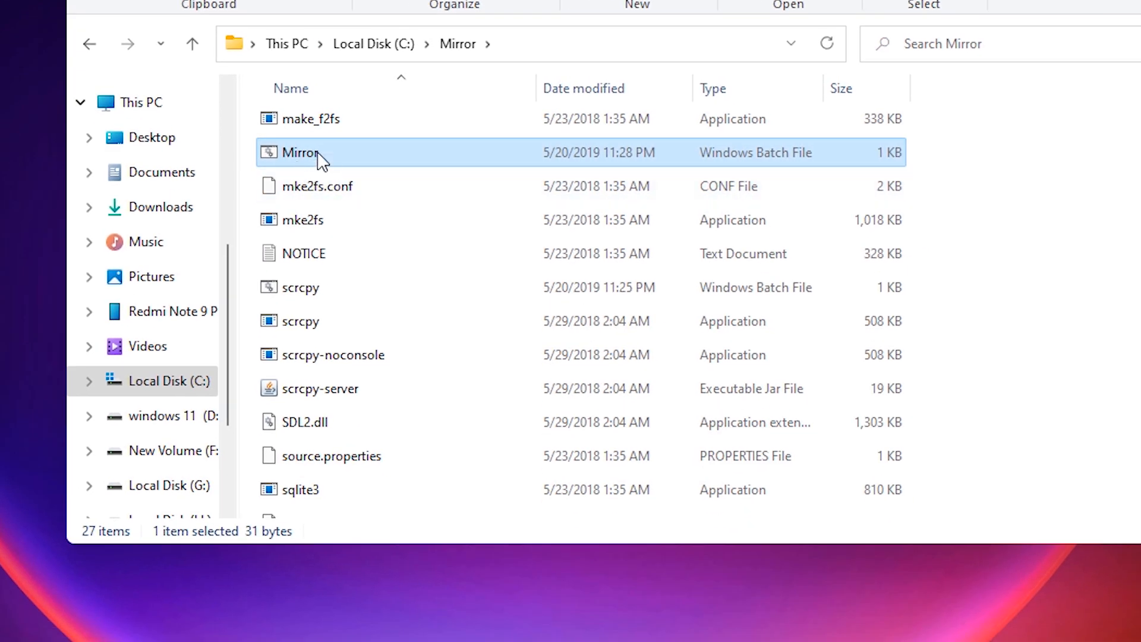
right_click(321, 153)
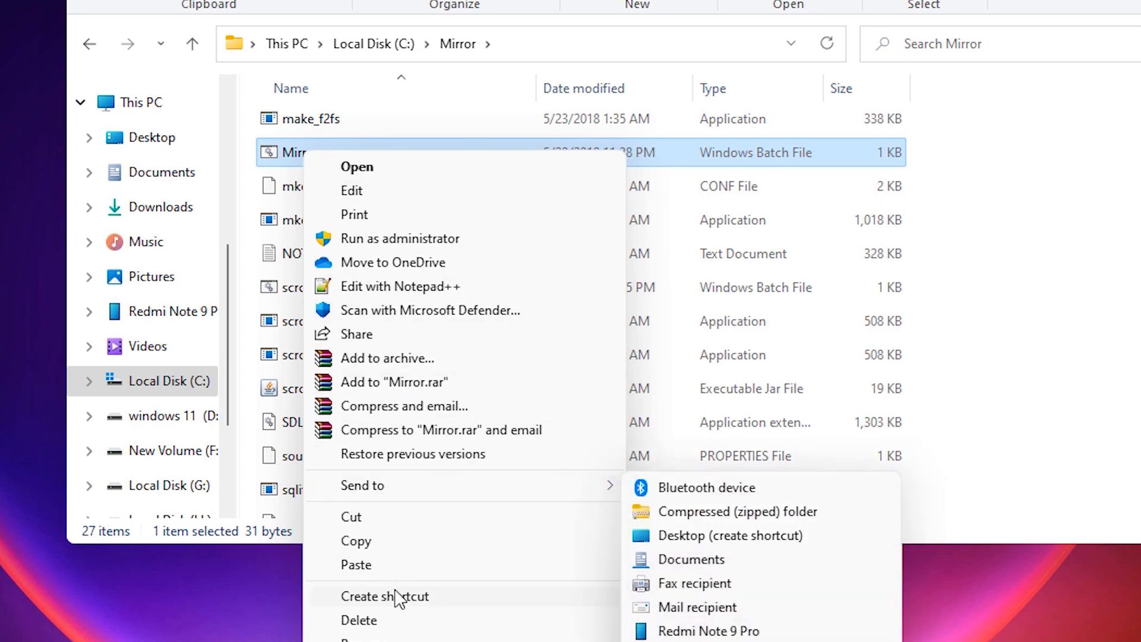
click(385, 597)
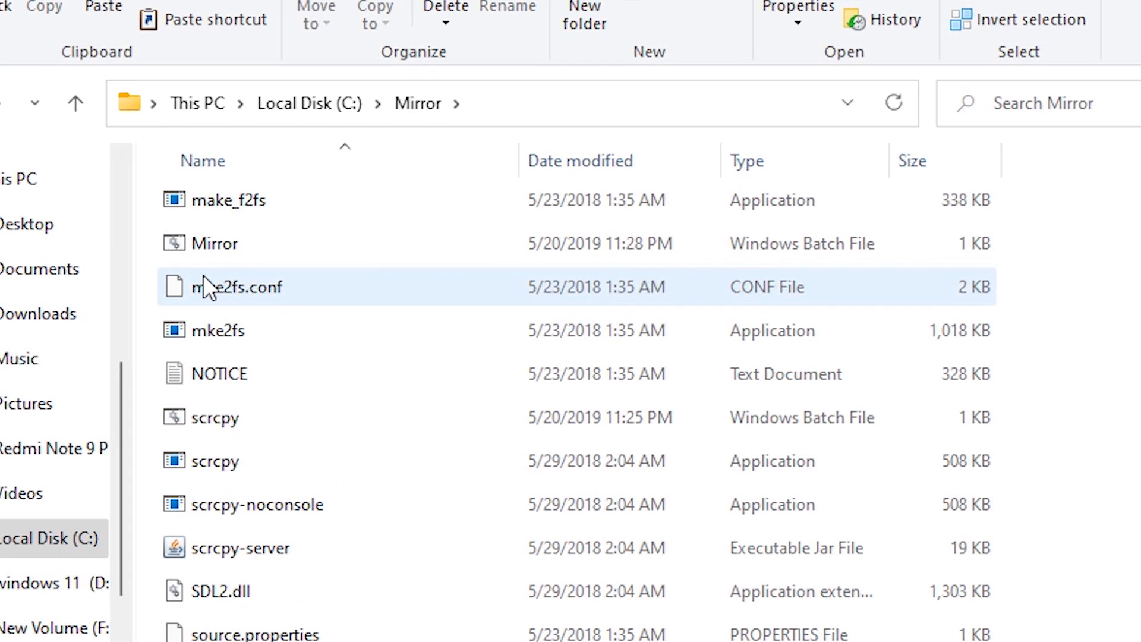
Run the Mirror batch file from C:\Mirror to start mirroring the phone.
click(214, 242)
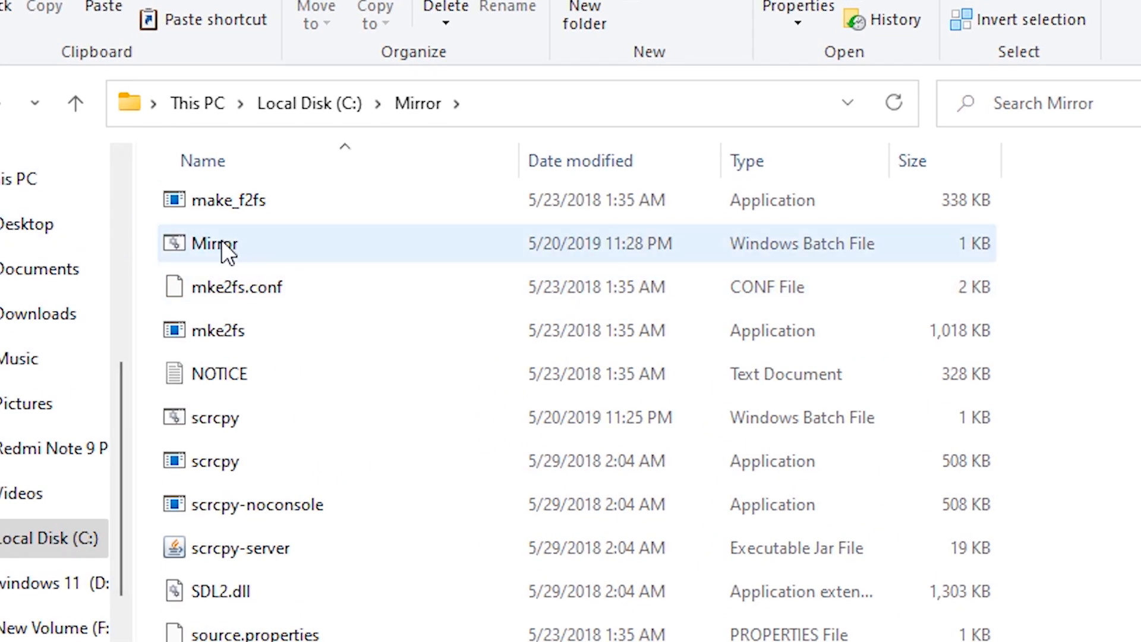
right_click(214, 243)
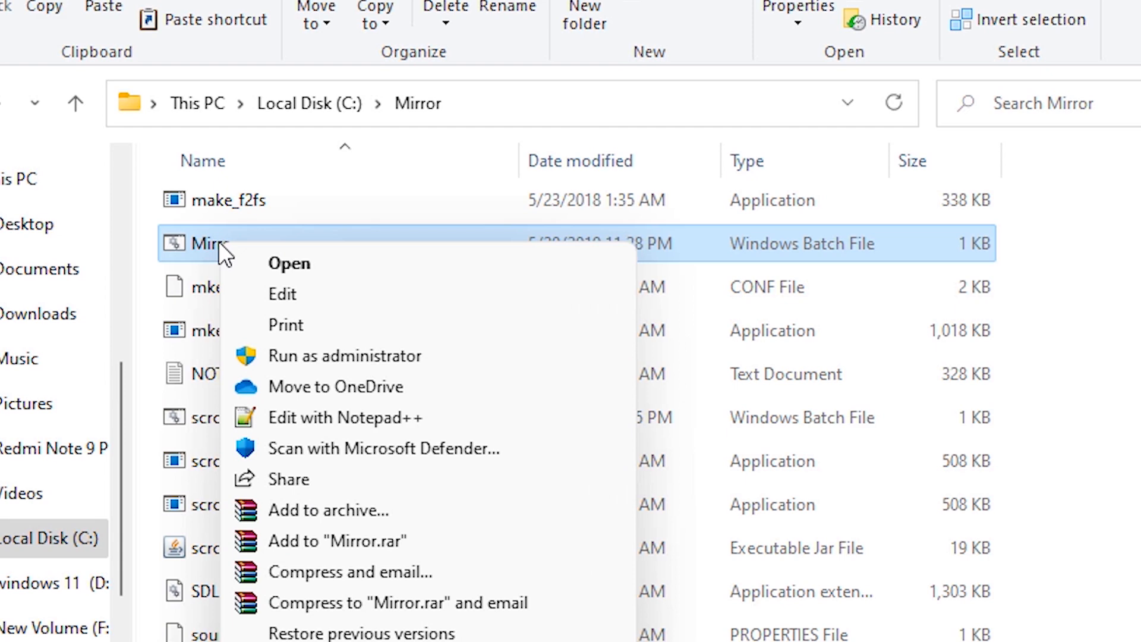
mouse_move(374, 368)
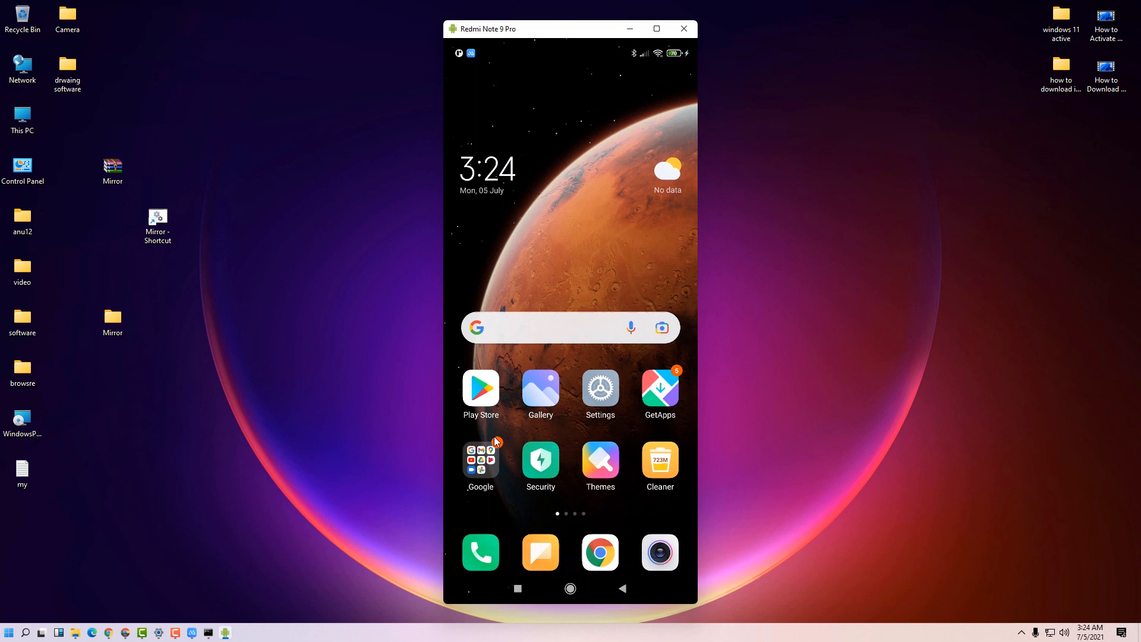
Launch the Play Store on the mirrored Redmi Note 9 Pro and browse its games page.
scroll(left, 3)
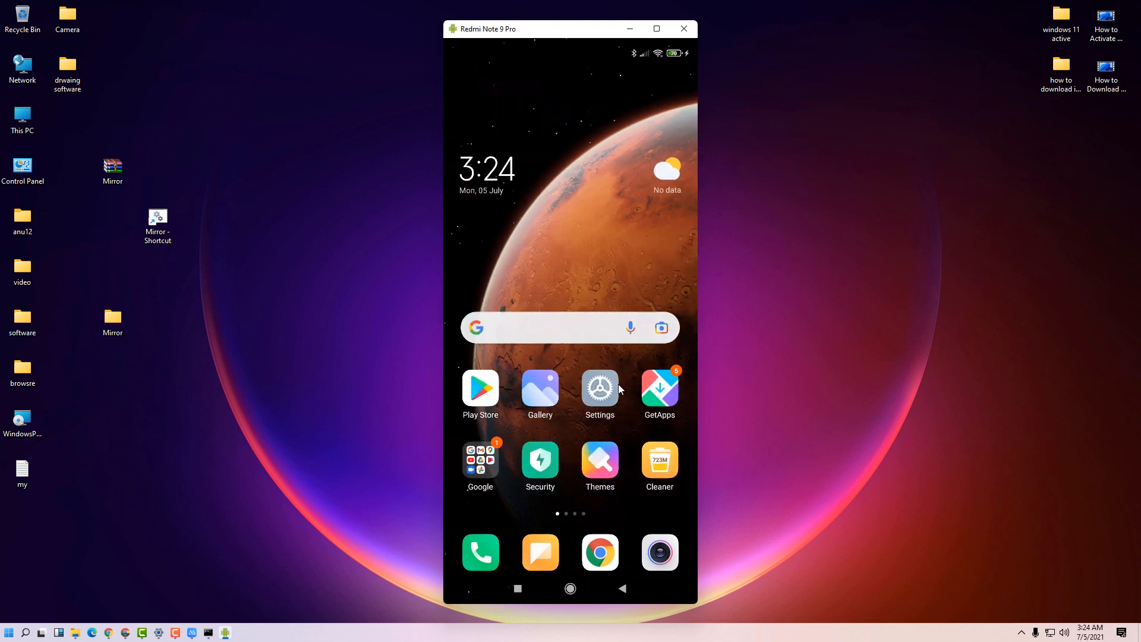
click(480, 388)
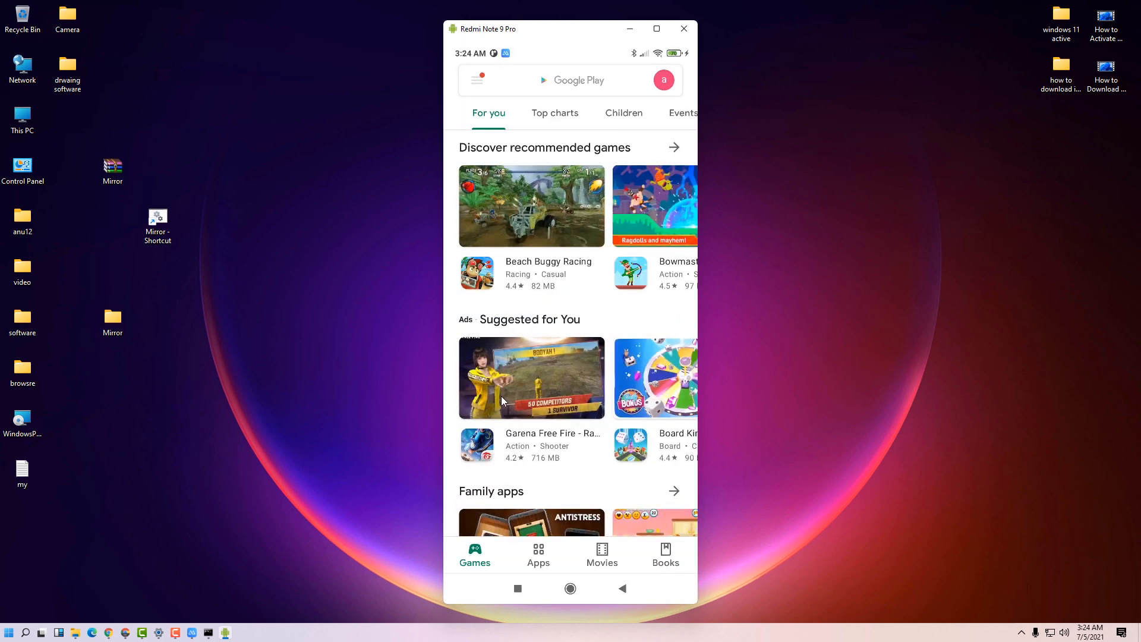
click(569, 80)
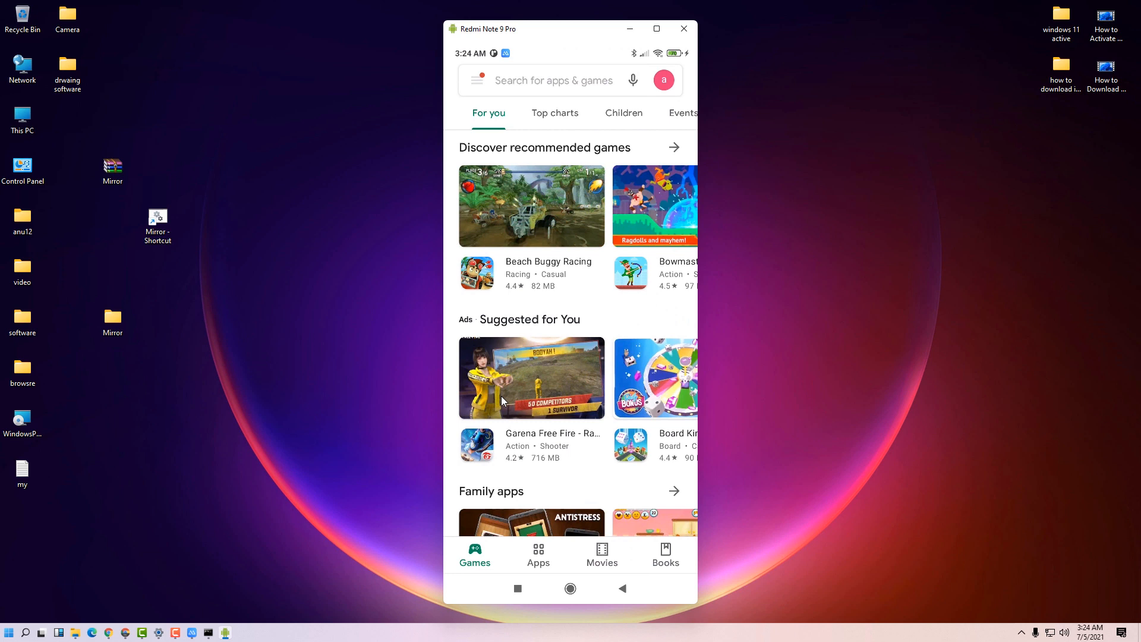